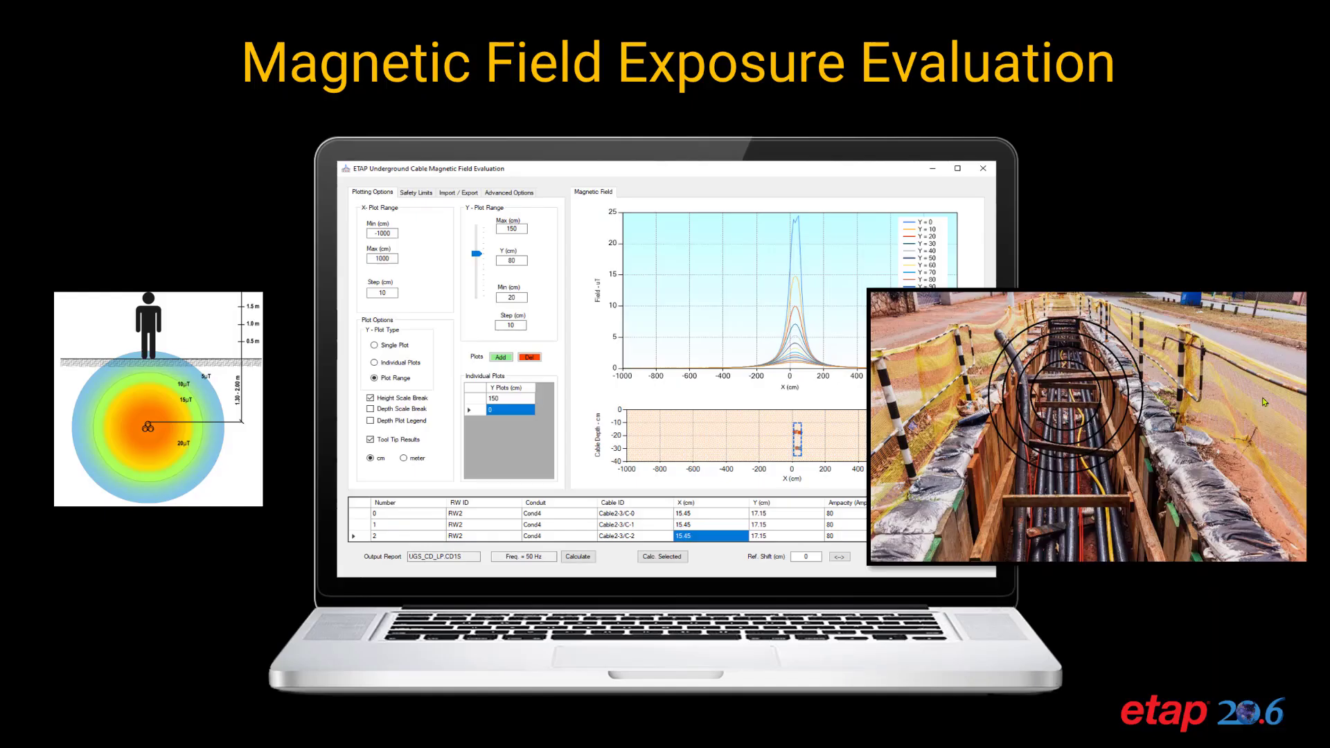
mouse_move(1134, 385)
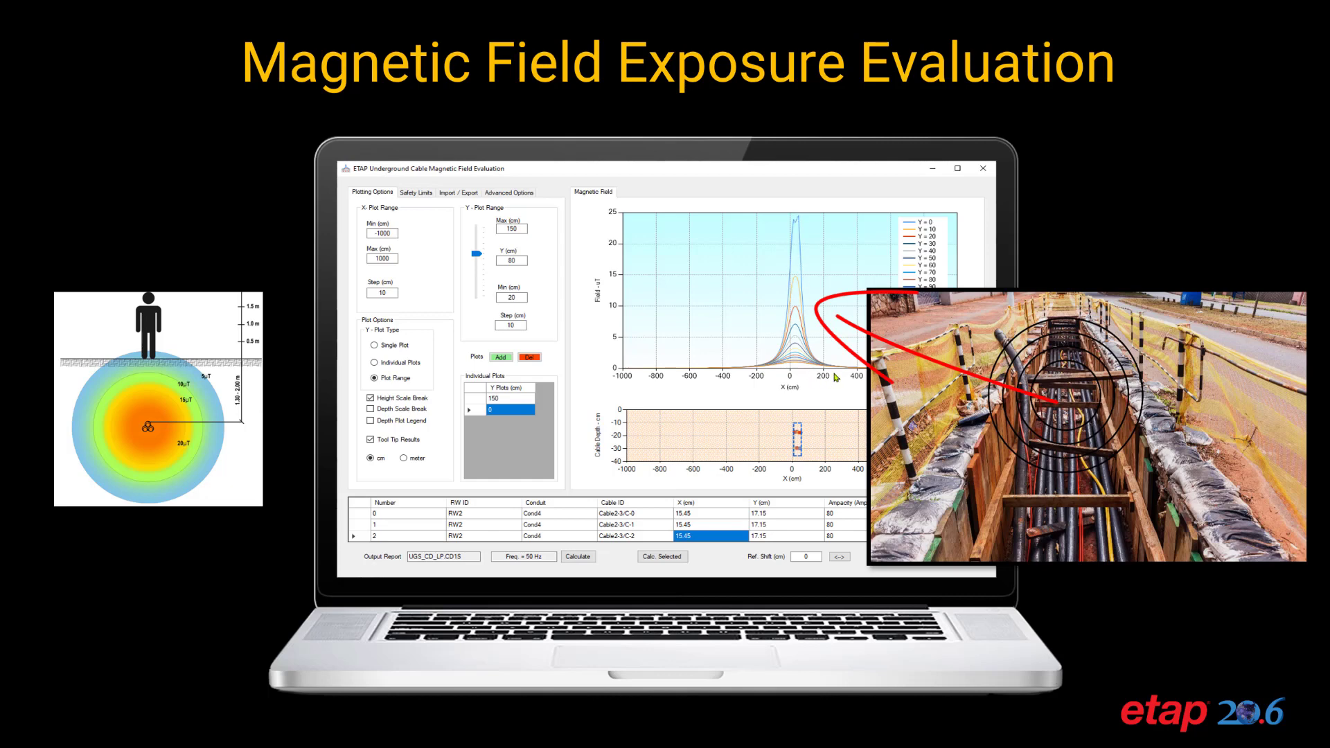
mouse_move(806, 408)
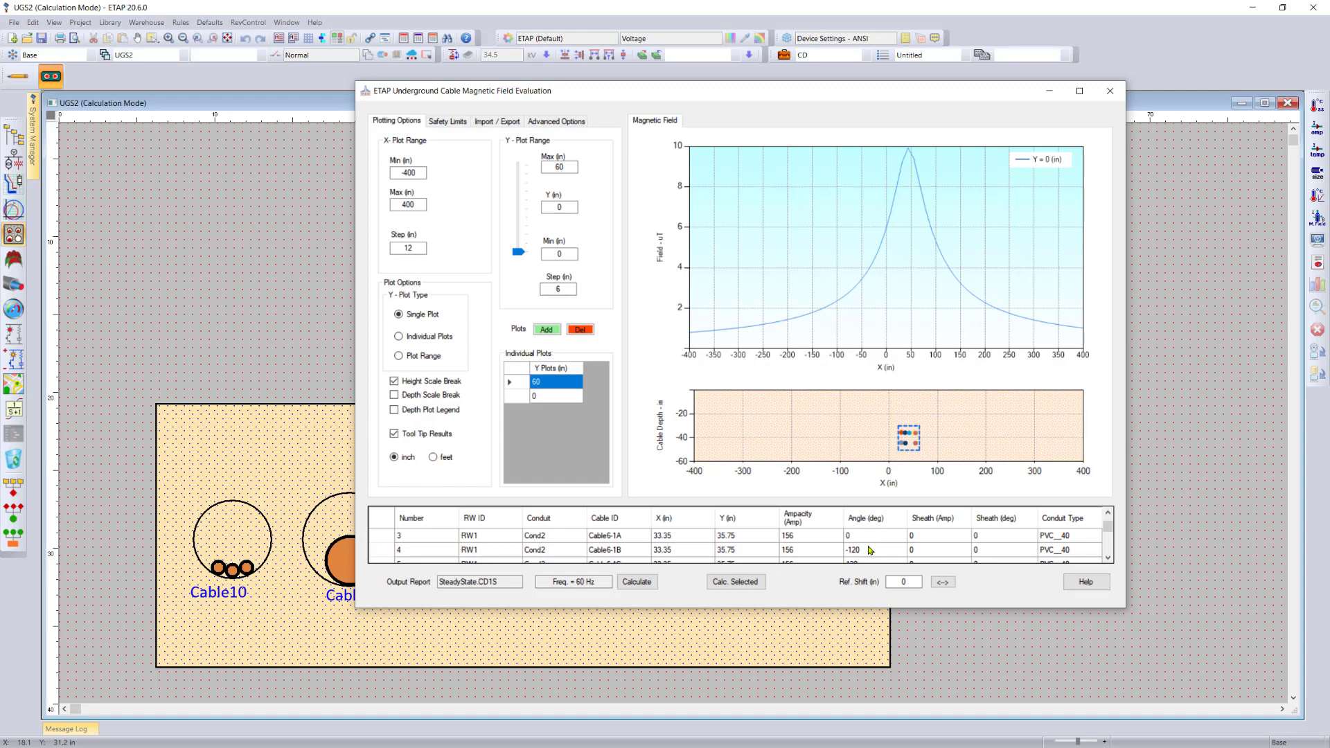
mouse_move(798, 559)
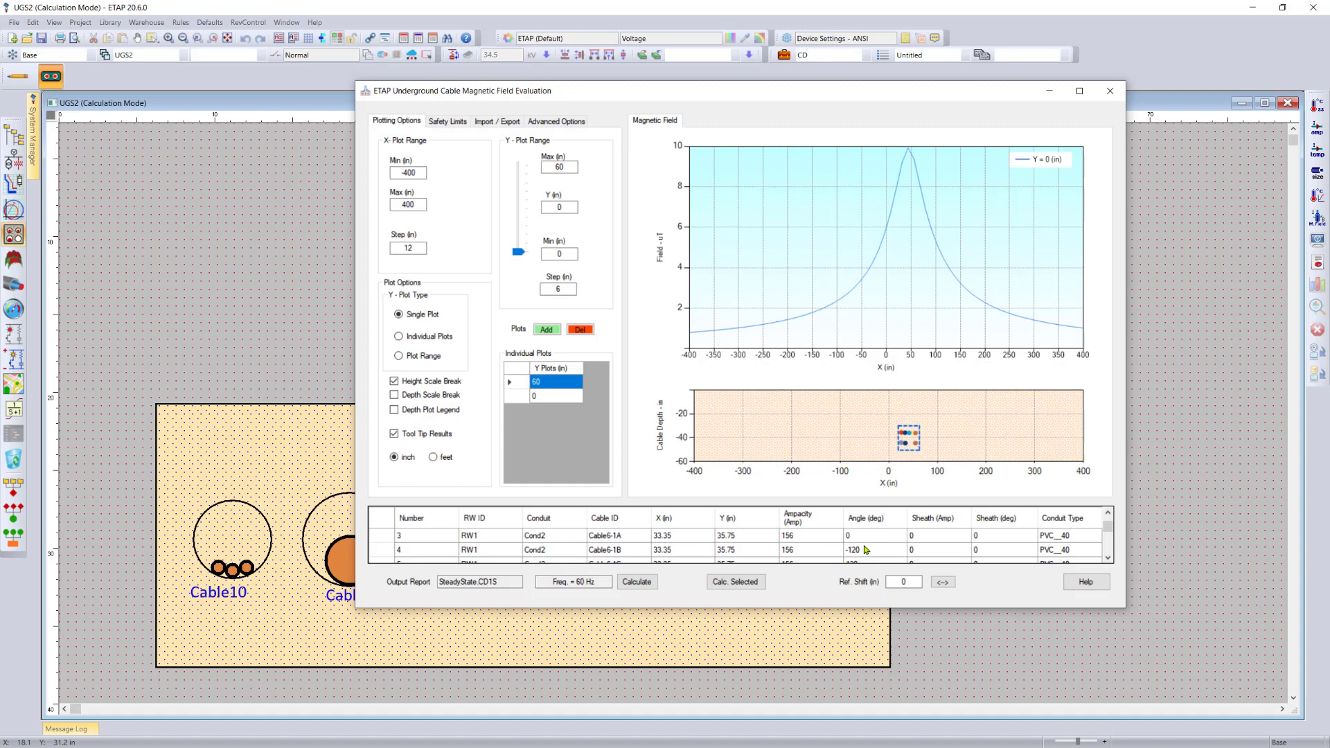
mouse_move(794, 547)
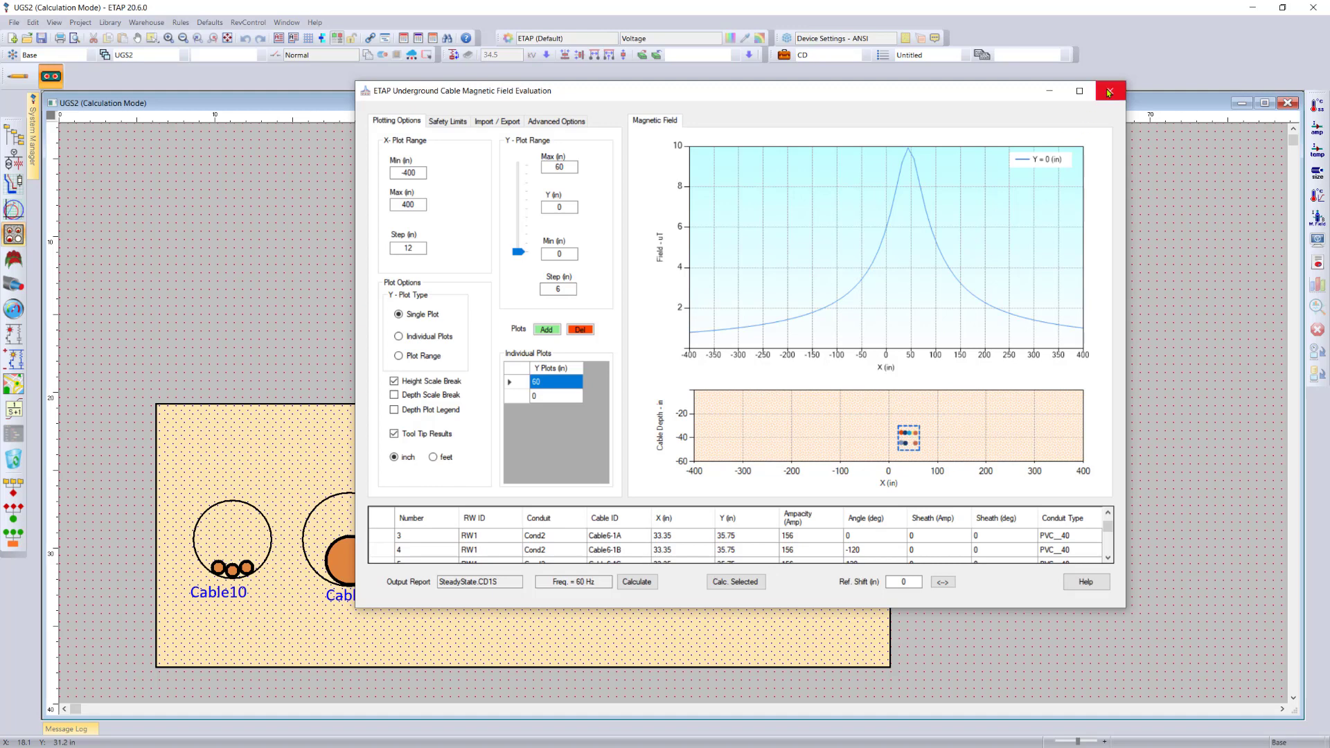
Close the Underground Cable Magnetic Field Evaluation window.
left_click(1109, 91)
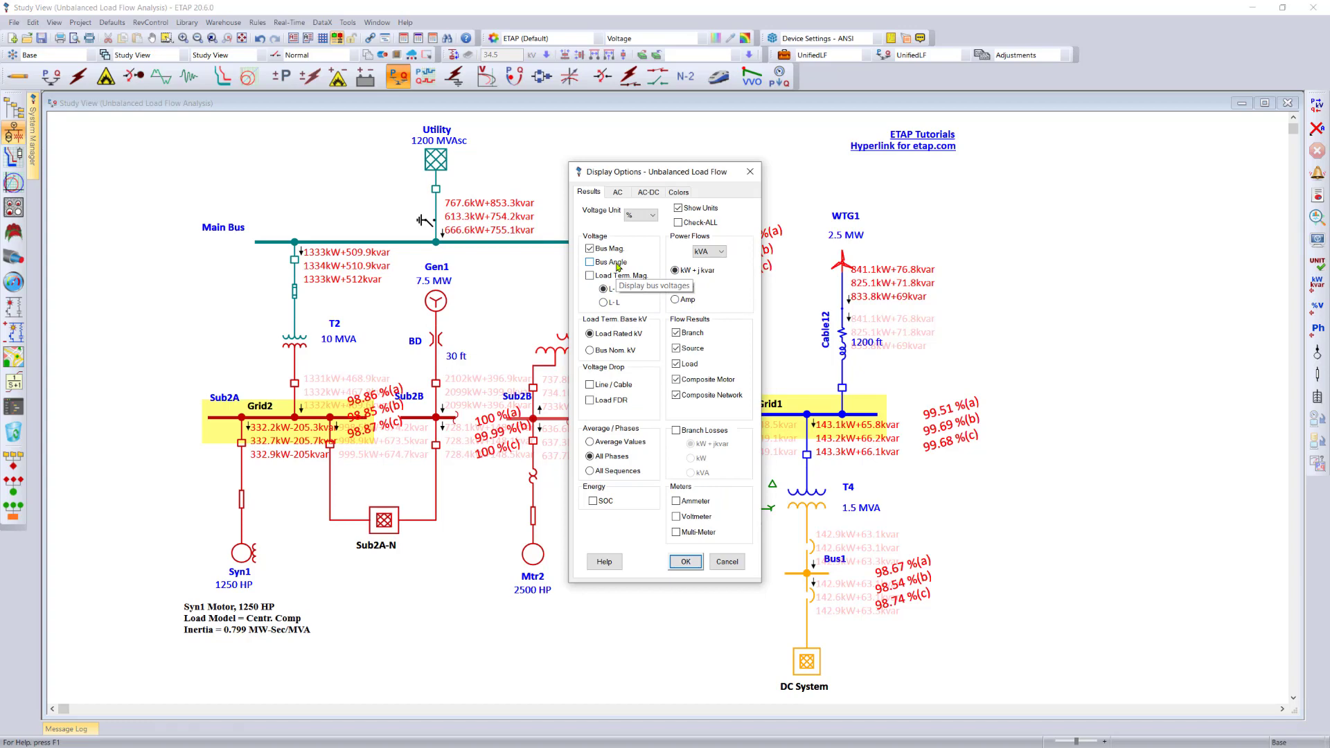
mouse_move(646, 253)
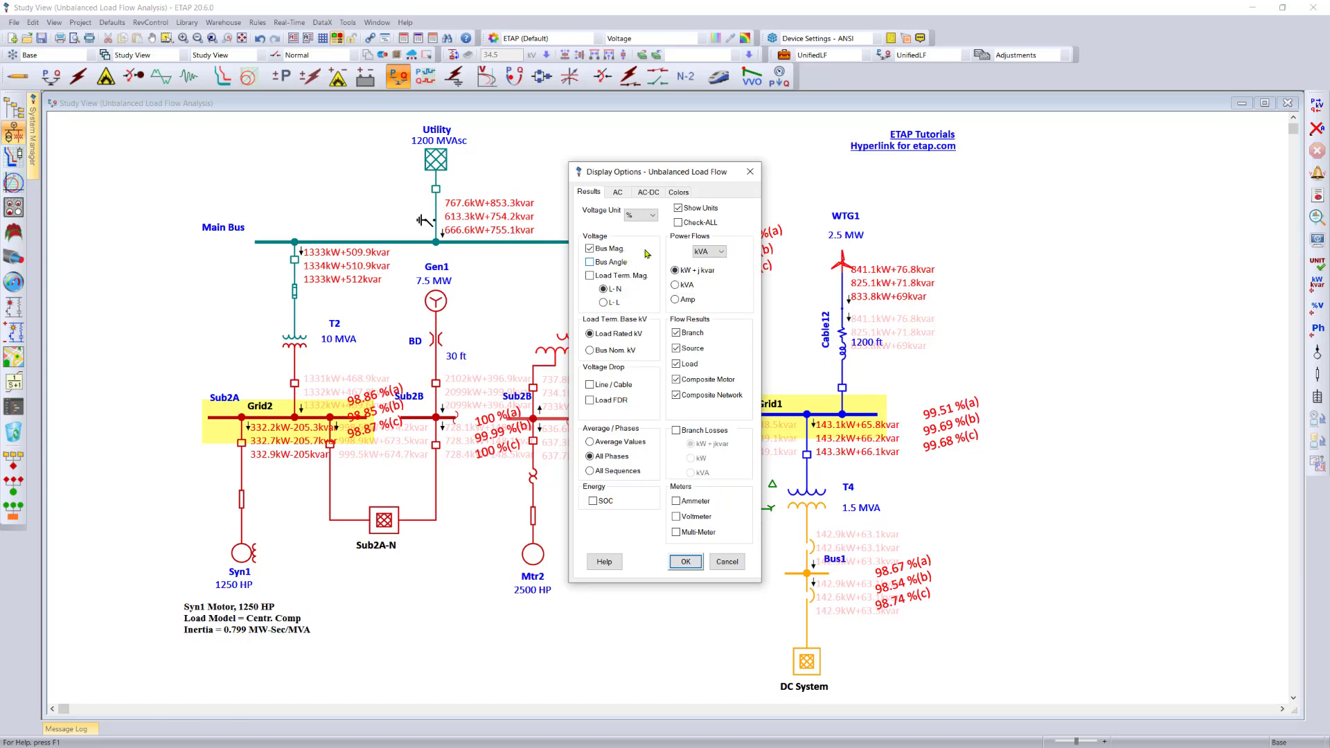
Dismiss the Unbalanced Load Flow display options and open its study case editor.
left_click(684, 562)
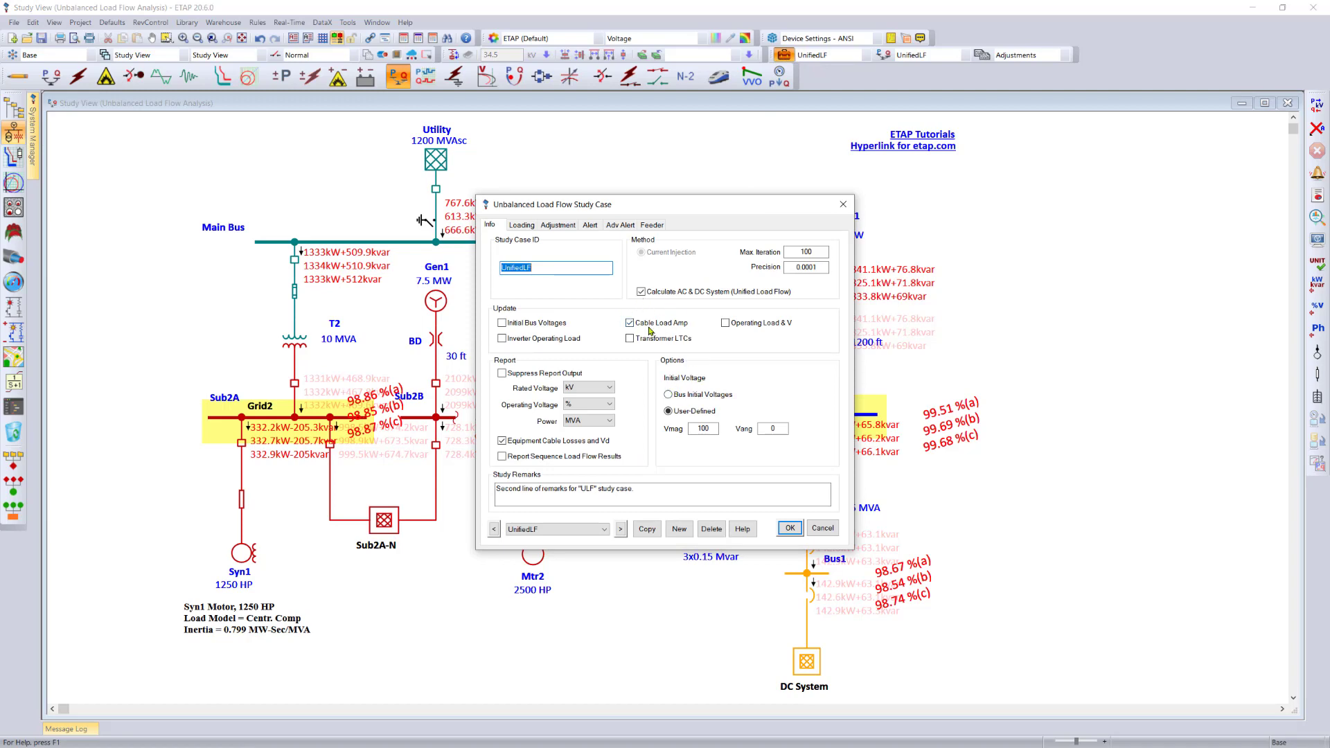
left_click(789, 528)
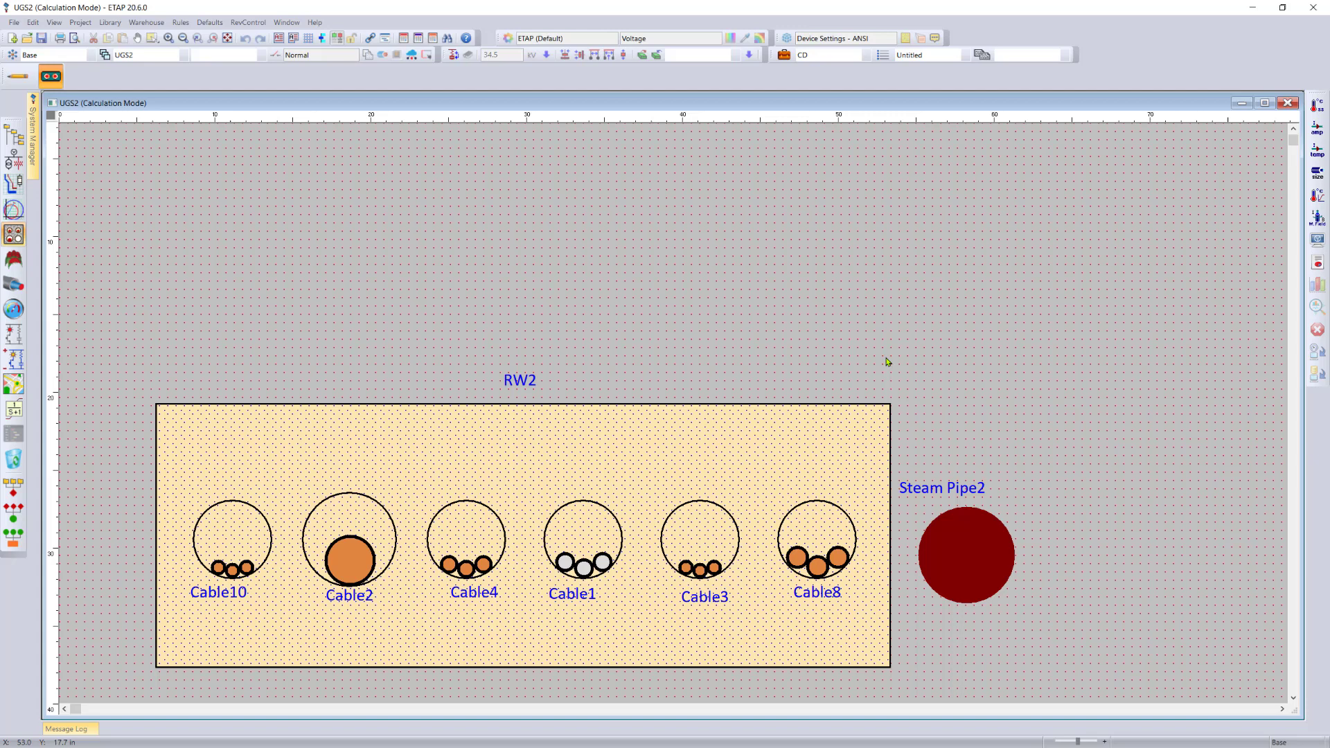
mouse_move(1317, 219)
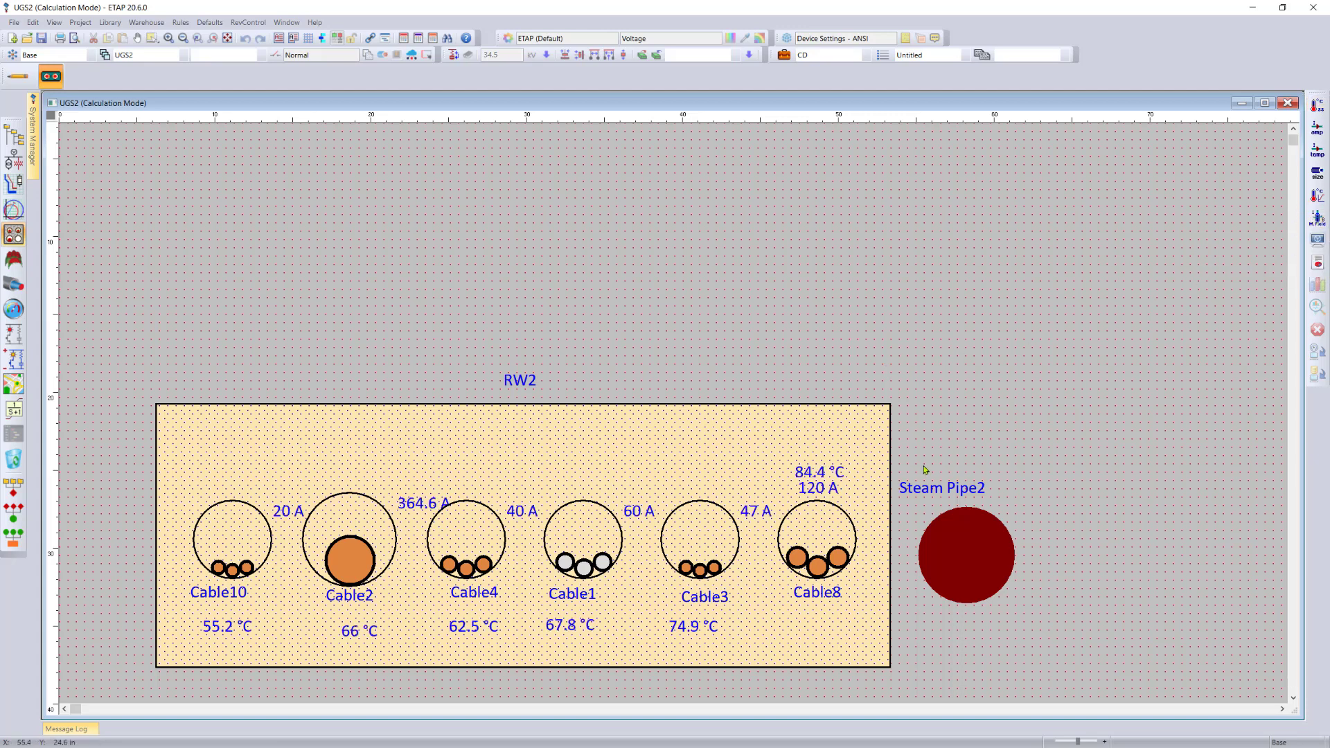
mouse_move(821, 495)
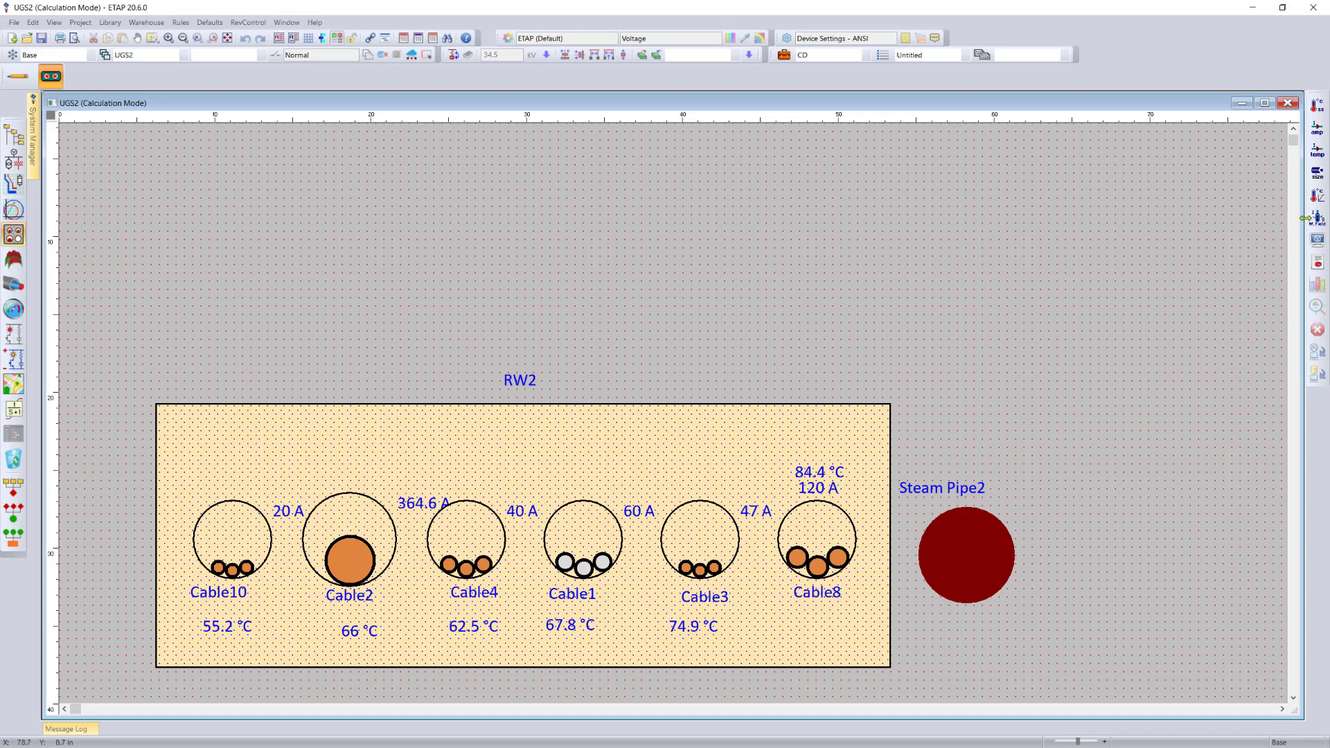
mouse_move(938, 357)
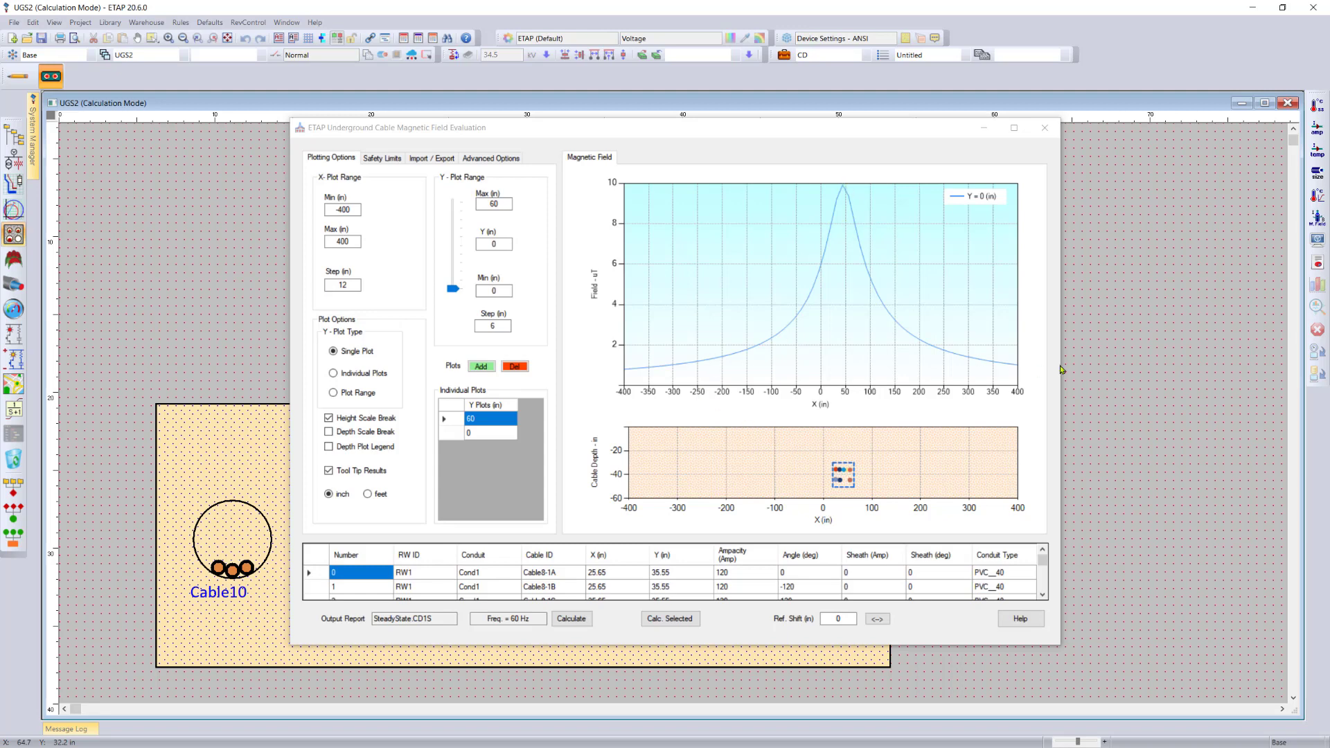
mouse_move(1032, 521)
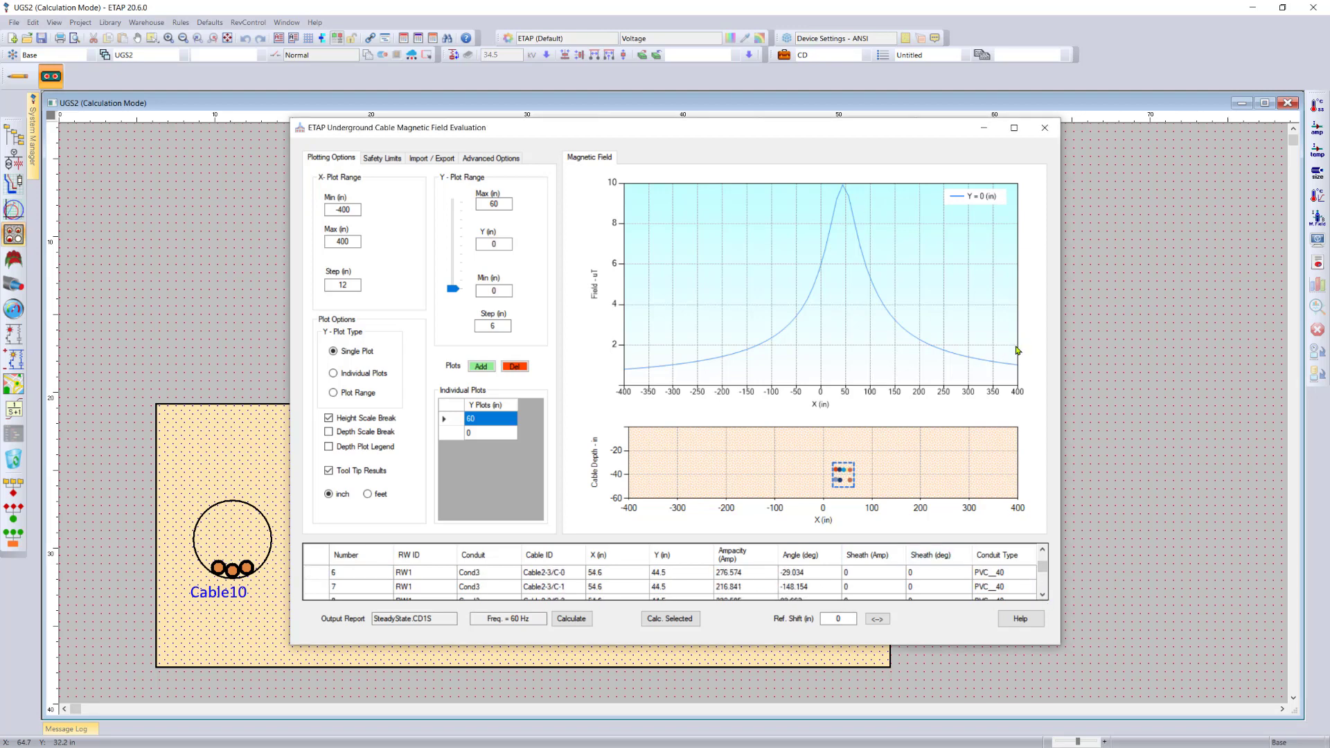
mouse_move(956, 462)
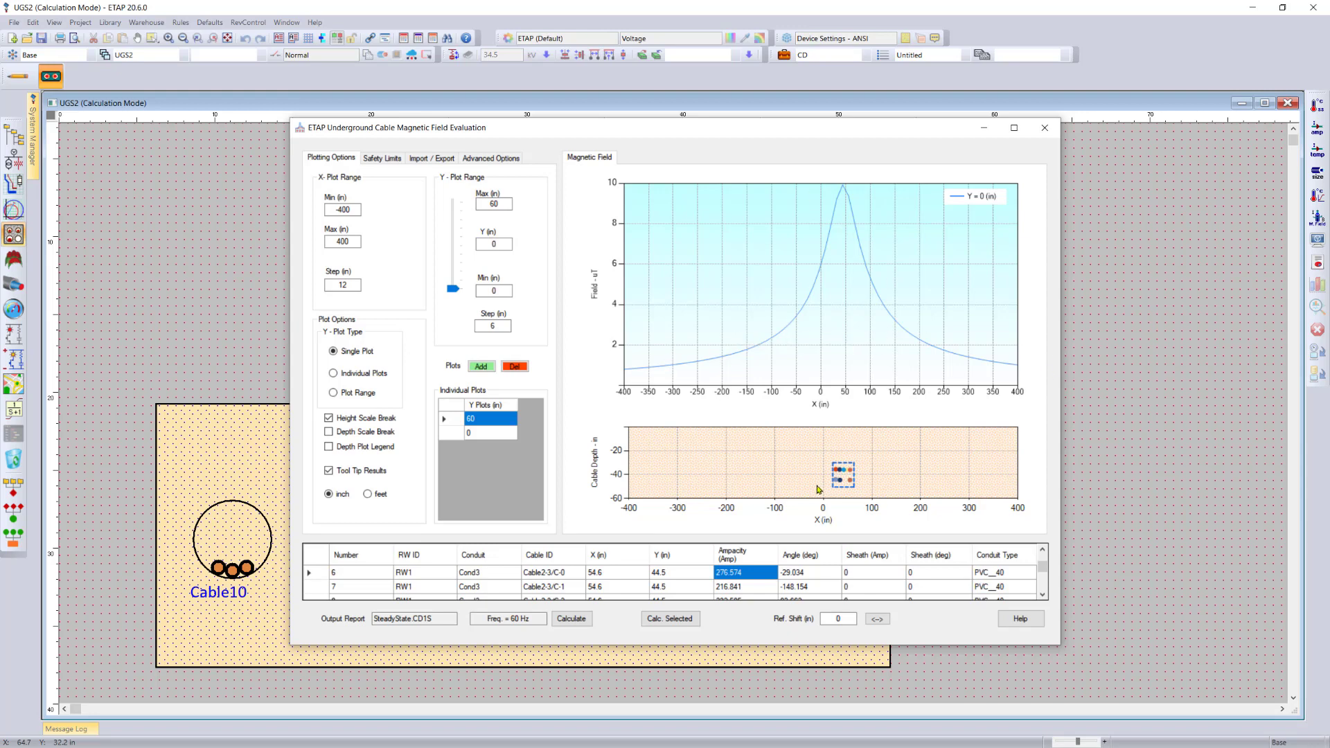
mouse_move(420, 386)
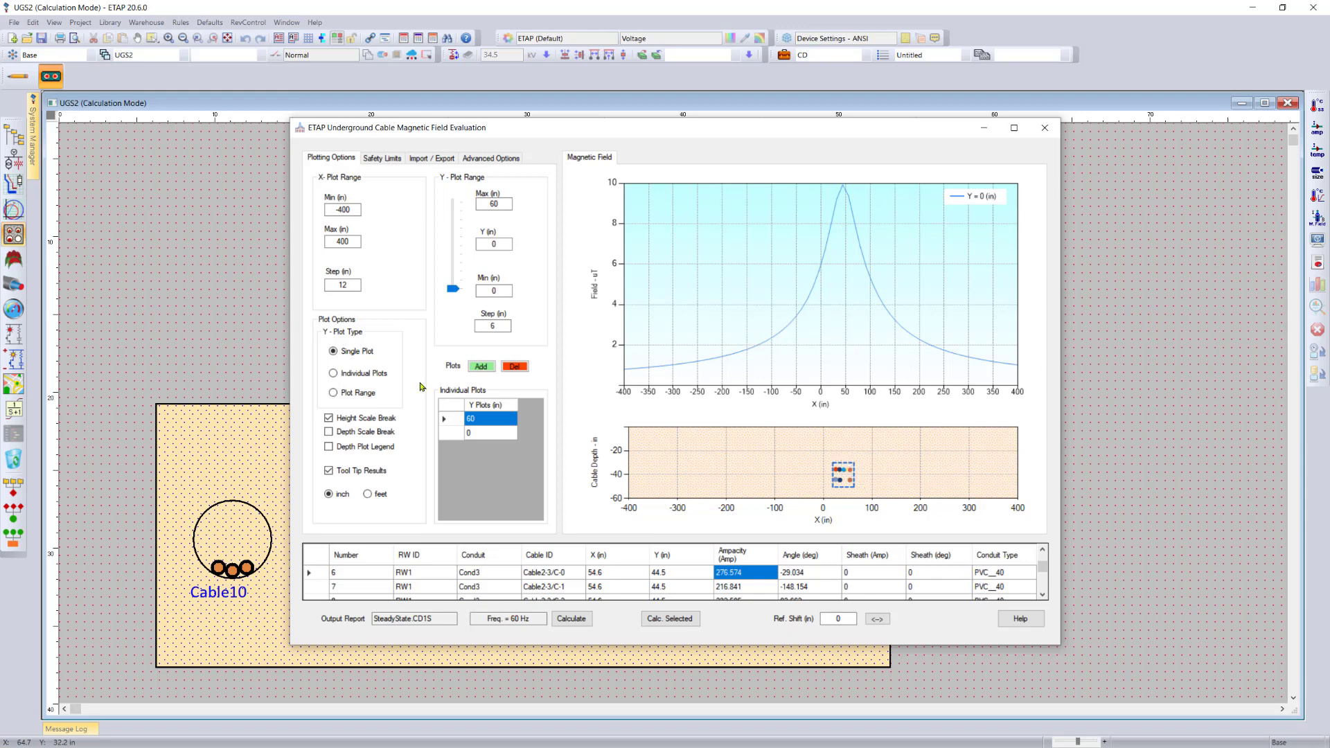
Plot field curves over a depth range of 0 to 60 inches in 6-inch steps.
left_click(333, 373)
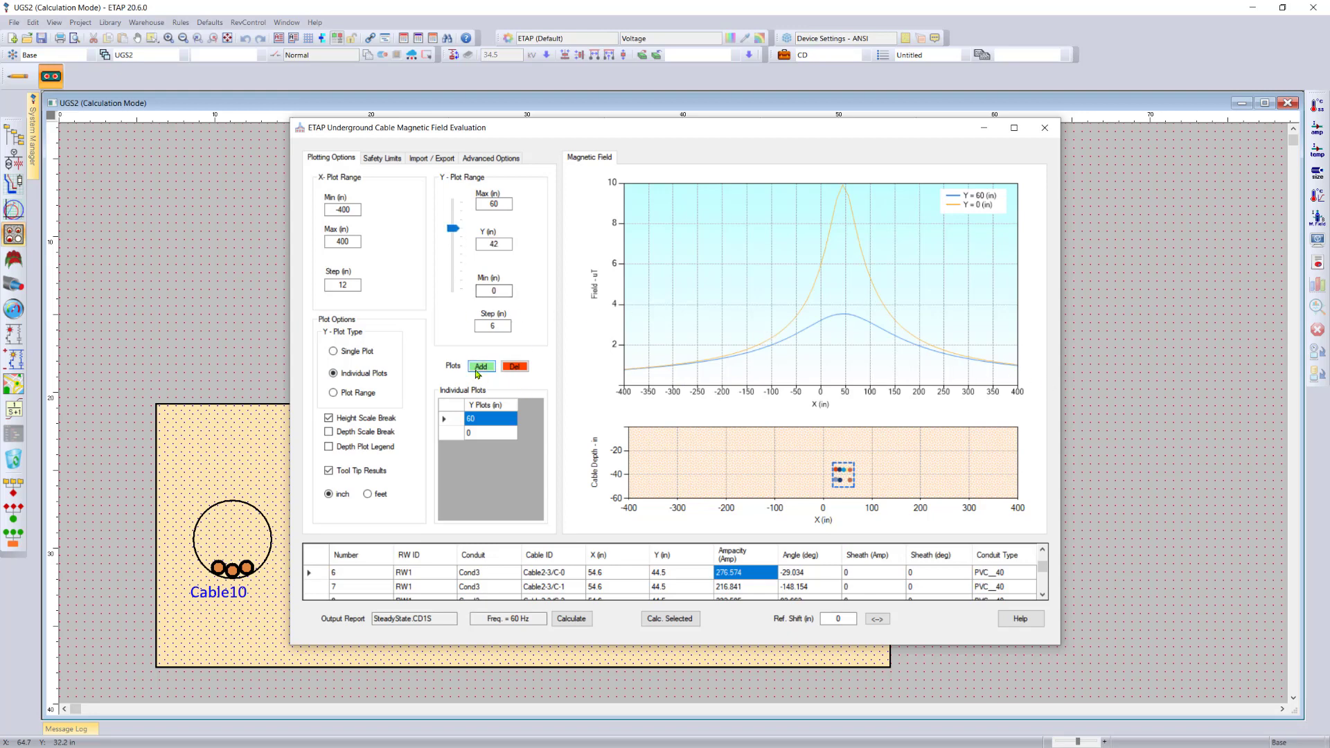
left_click(480, 366)
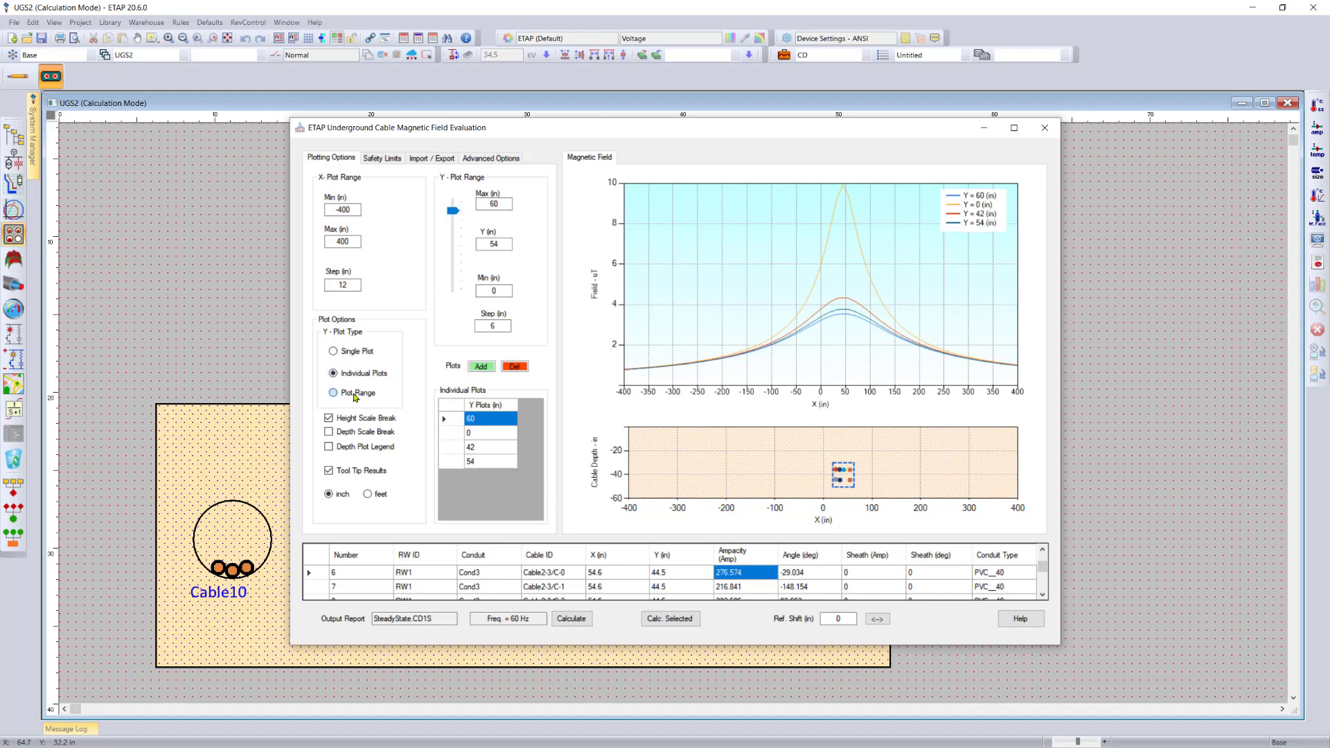
left_click(333, 393)
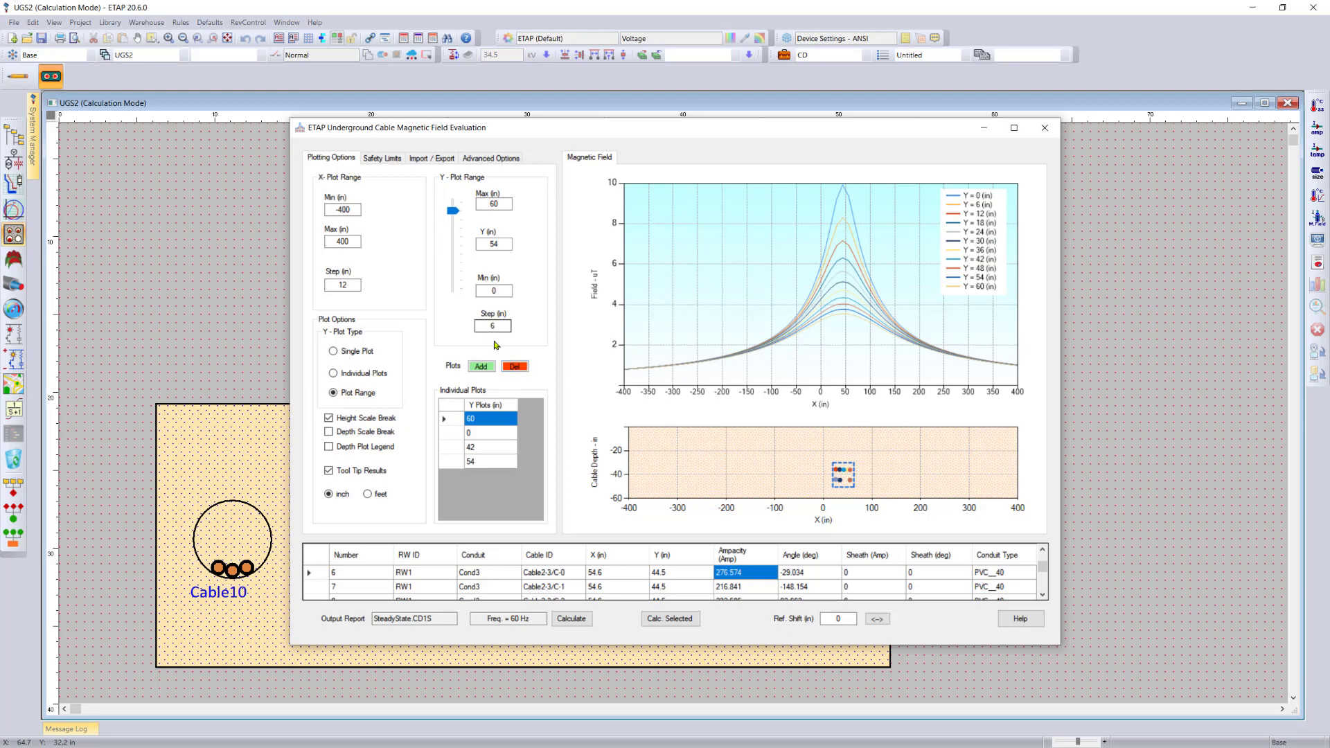
mouse_move(838, 205)
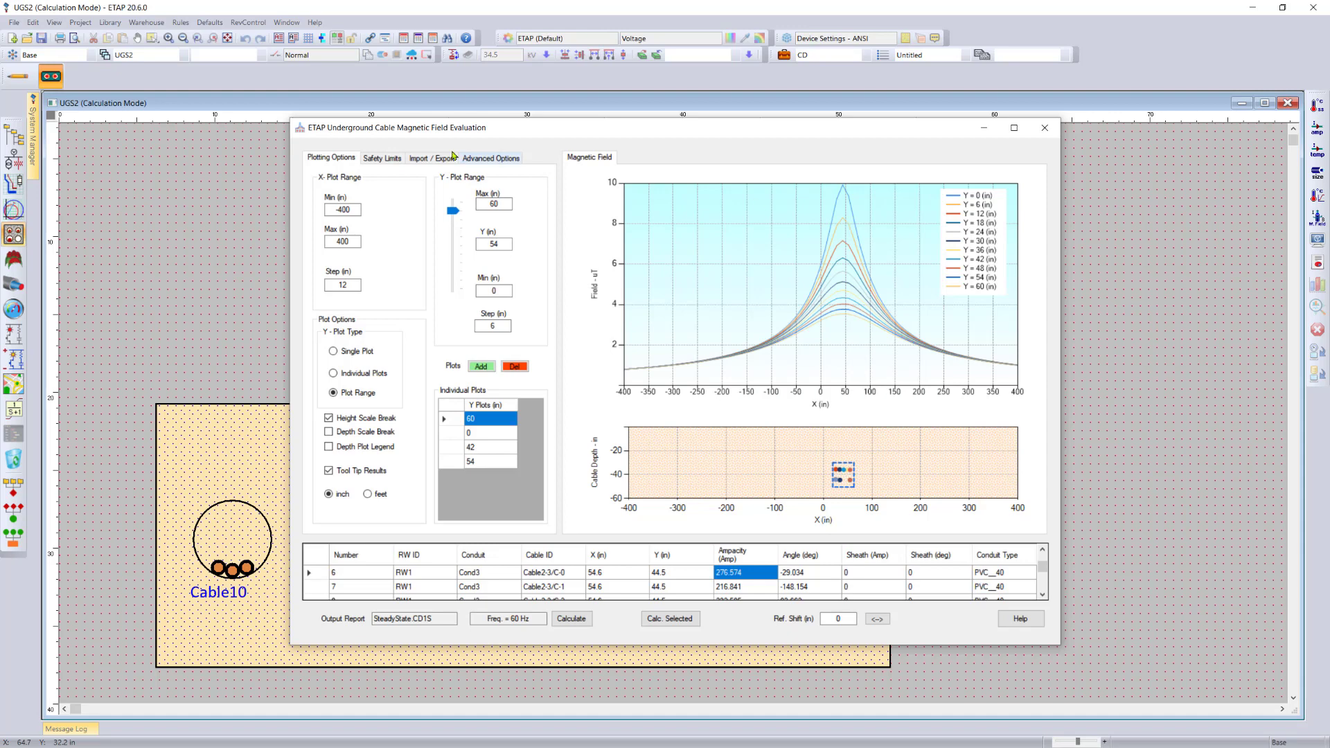
Select IEEE C95.6-2002 safety limits with the 100 µT medical limit line.
left_click(381, 158)
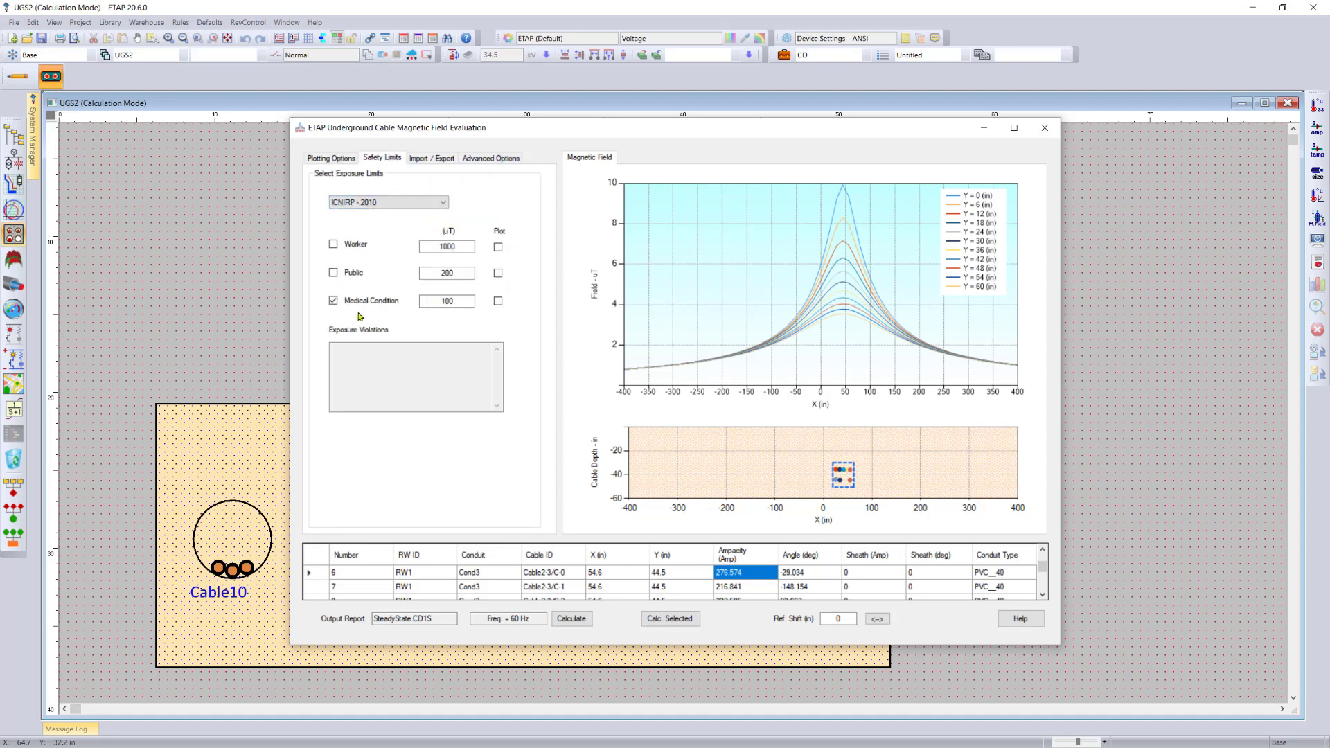
mouse_move(424, 284)
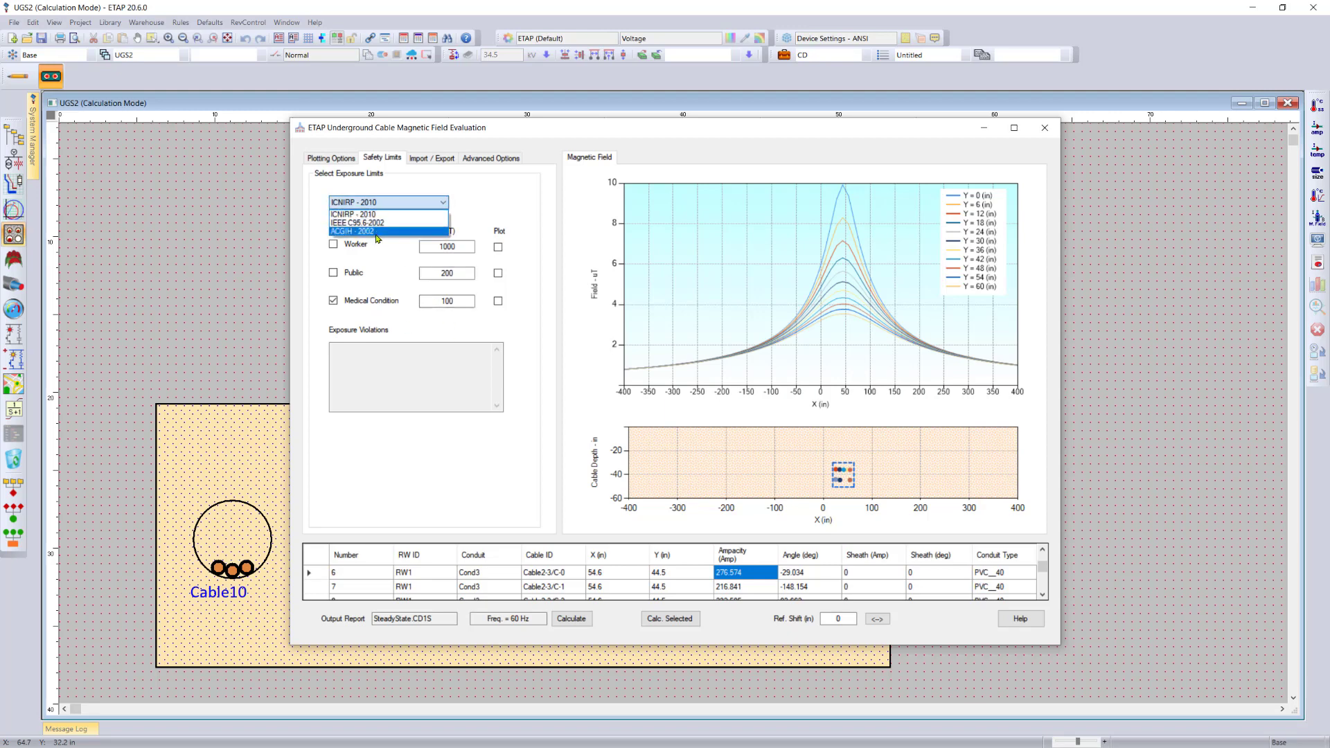
left_click(387, 222)
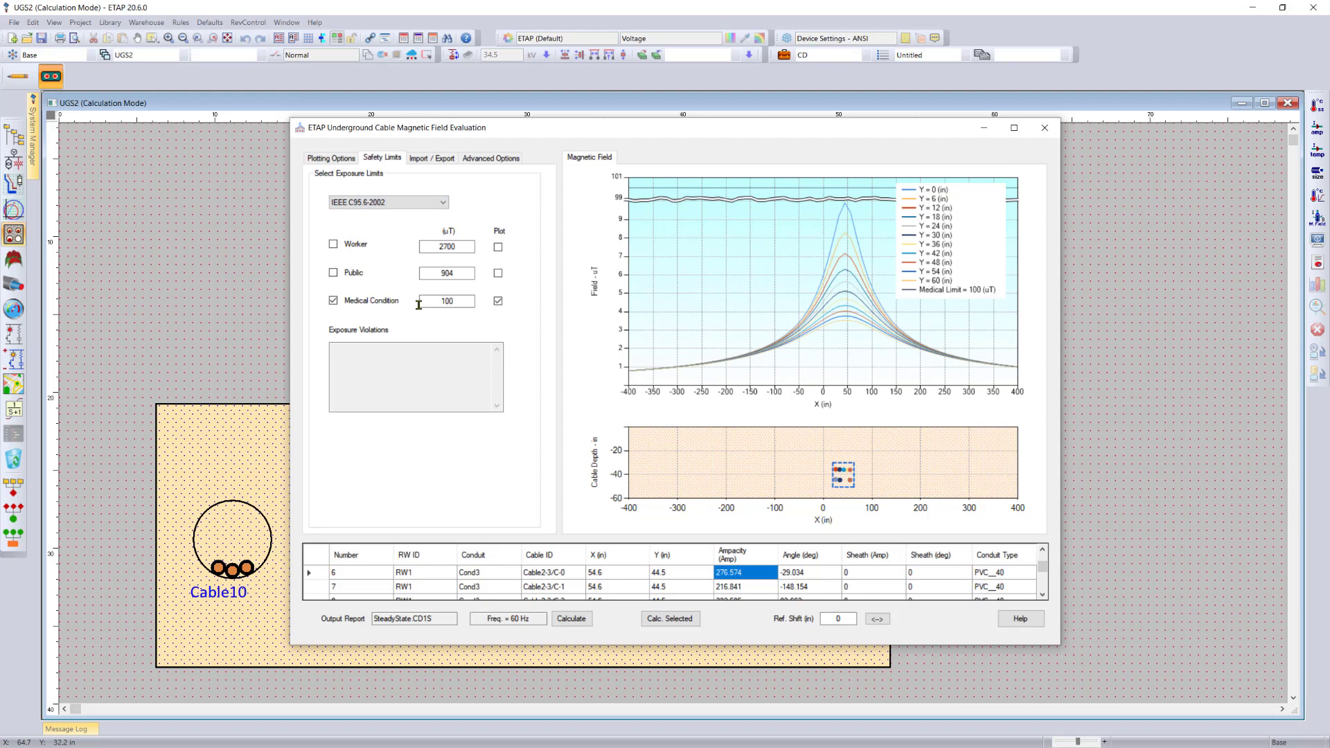
mouse_move(908, 375)
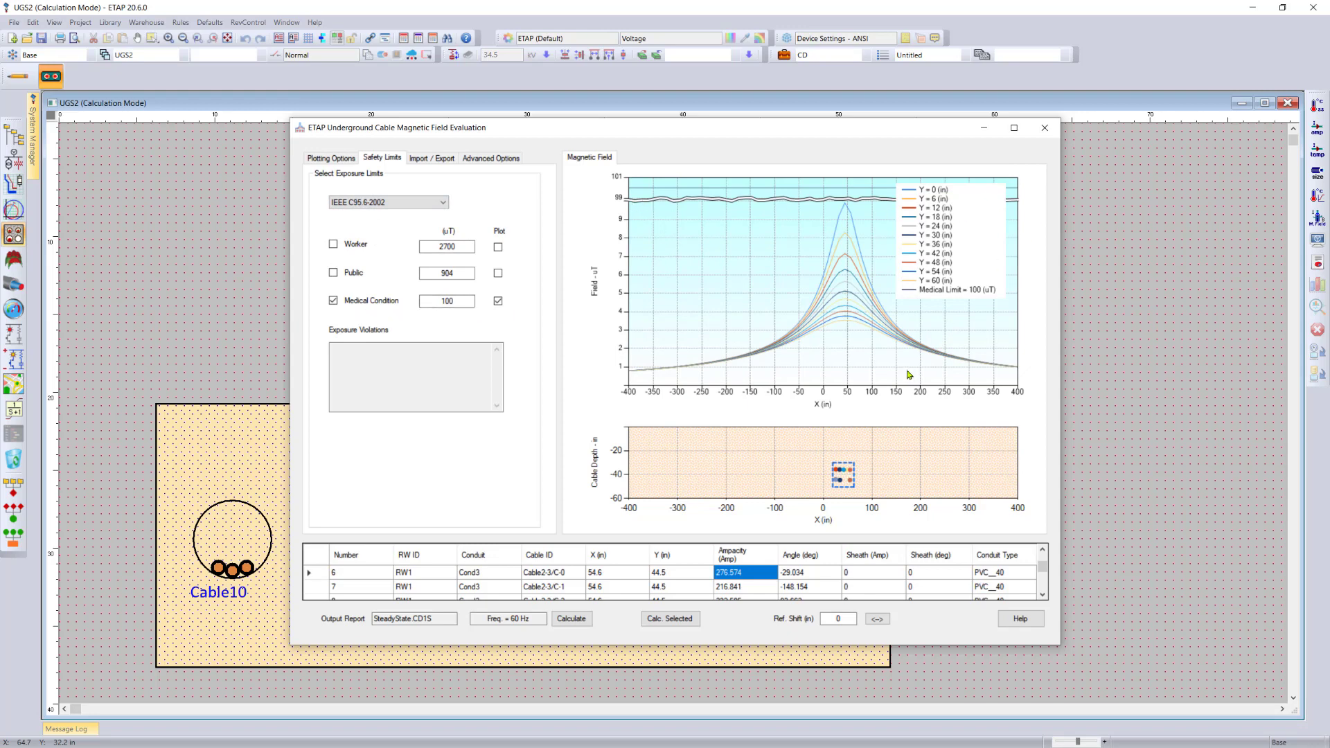
mouse_move(735, 200)
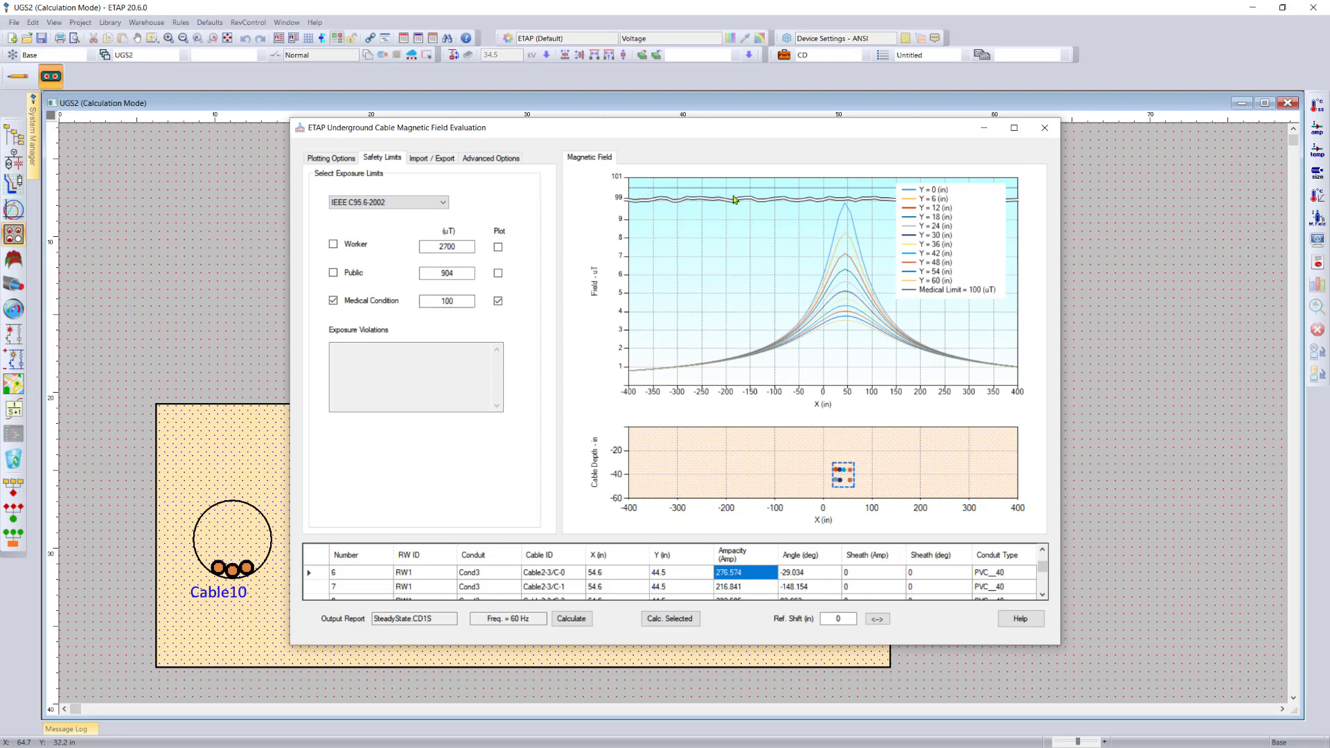
mouse_move(738, 190)
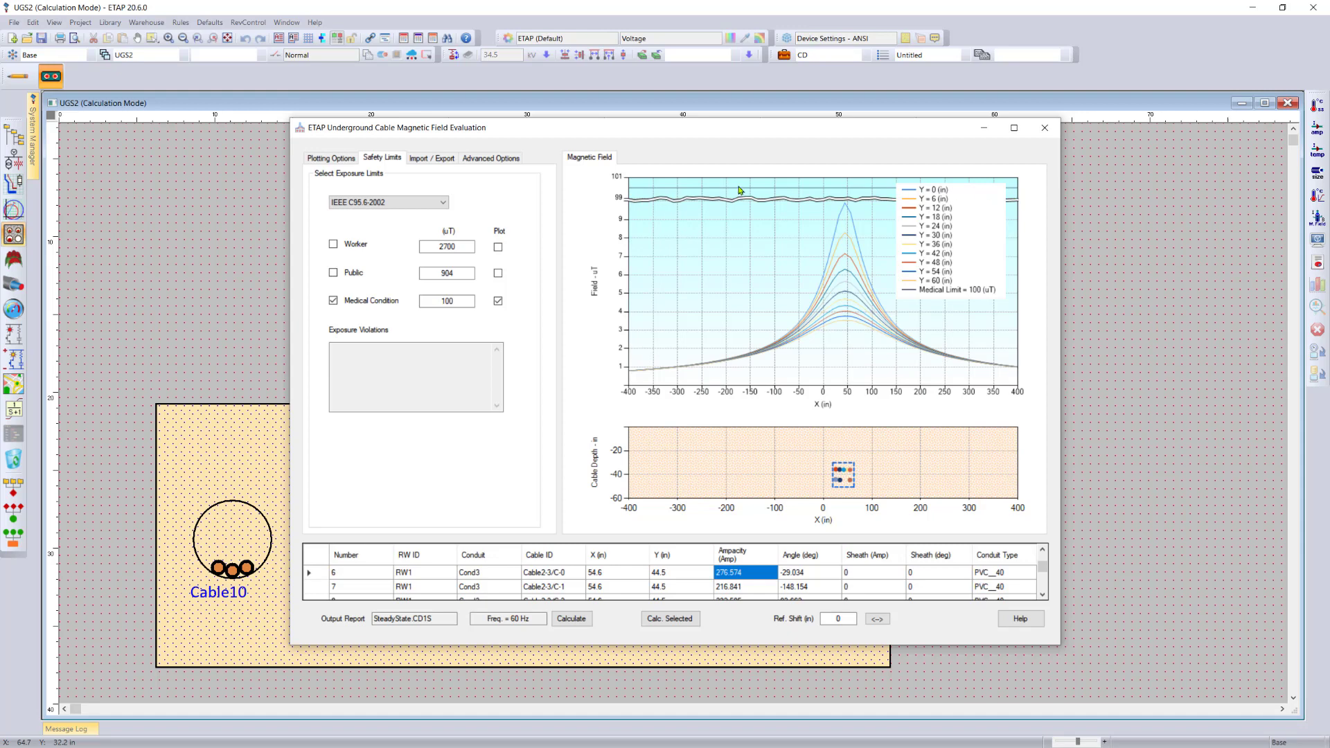
mouse_move(884, 336)
type("500")
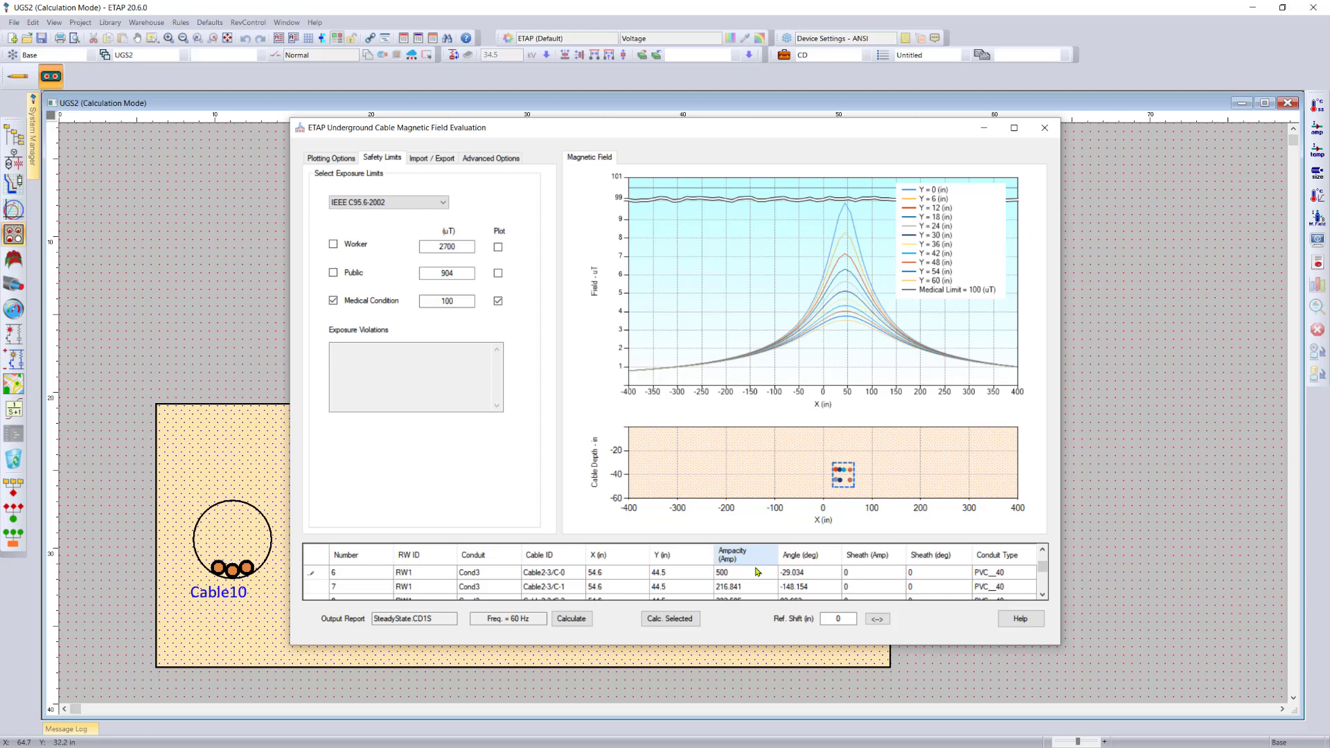
Set ampacity to 500 A for cables 6, 7 and 8.
left_click(804, 571)
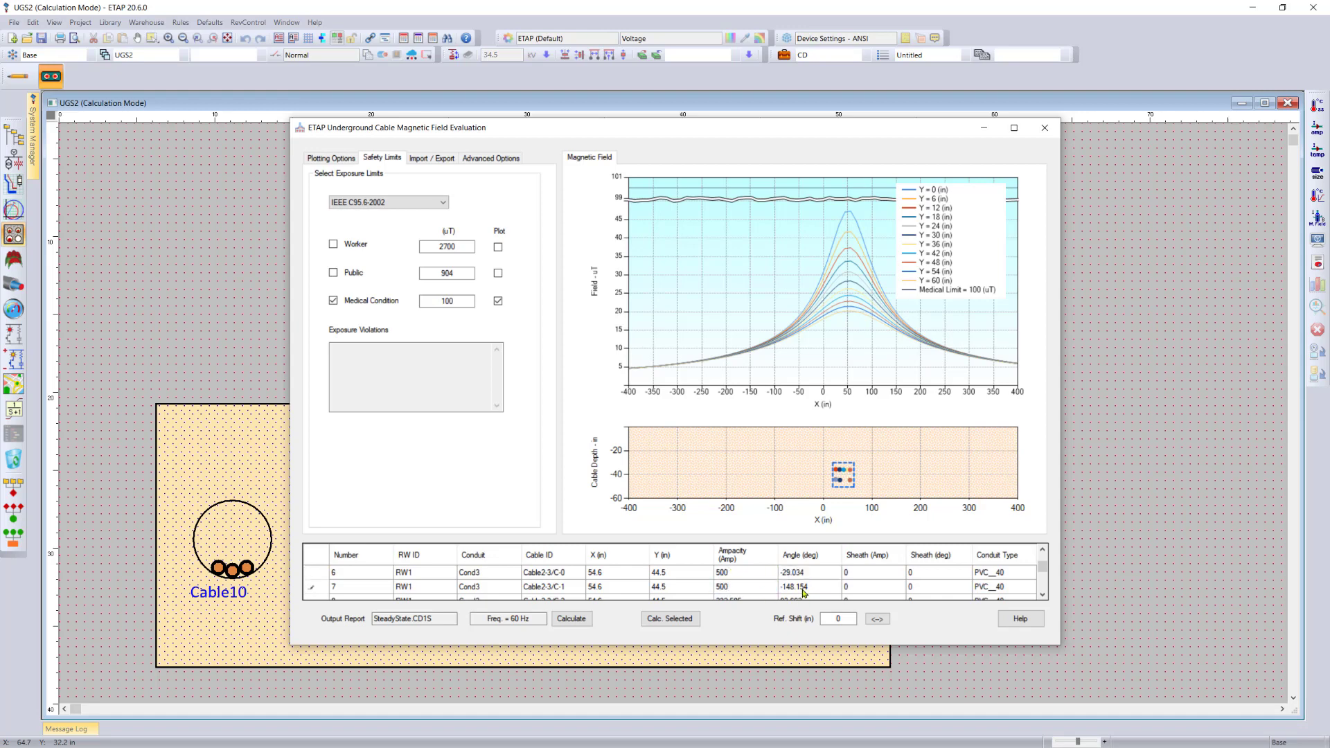
left_click(742, 597)
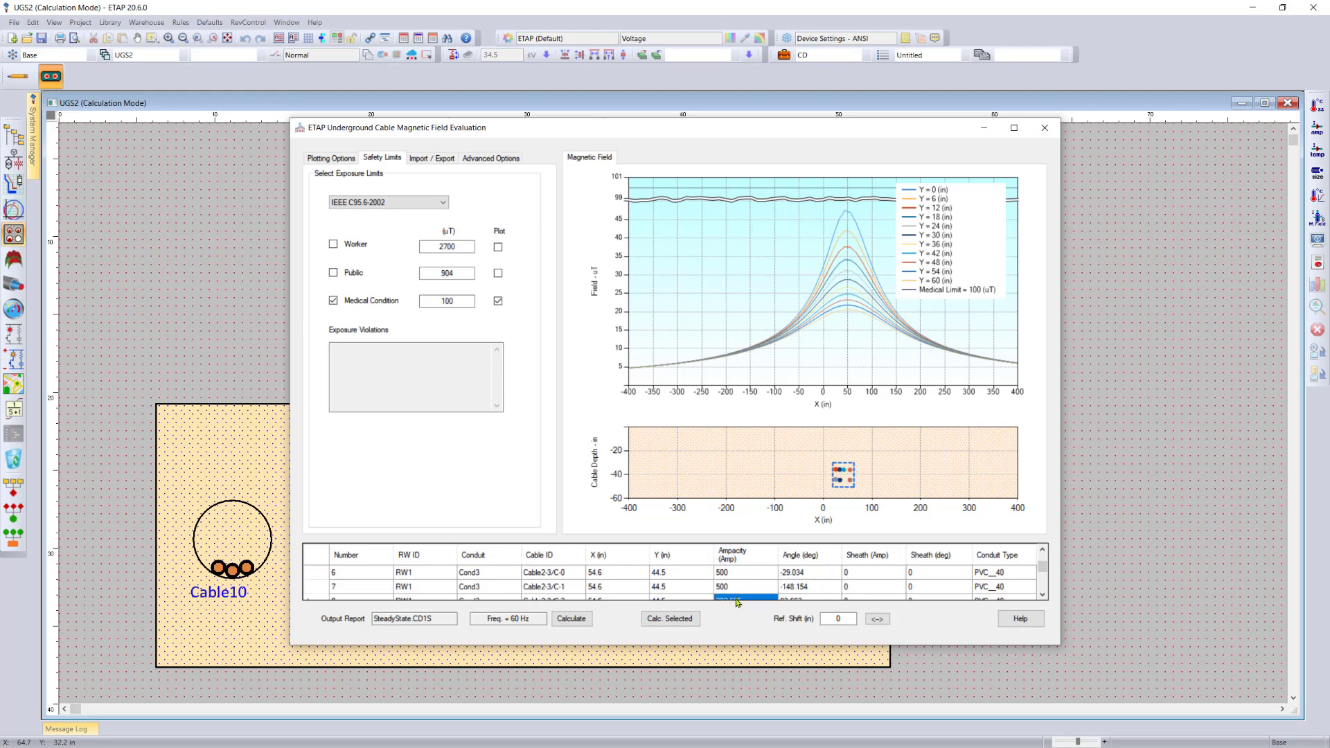
scroll("down", 3)
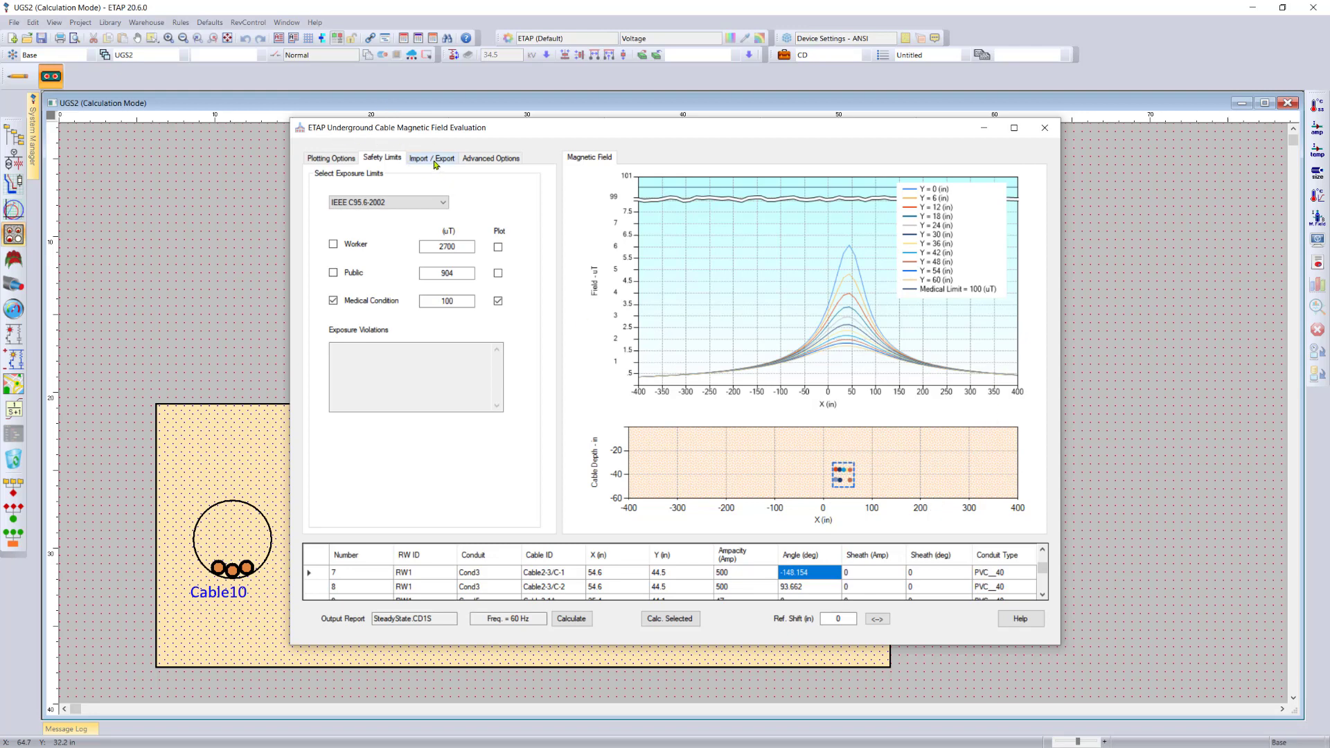
Review the Import / Export options, then show the Advanced Options calculation settings.
left_click(432, 158)
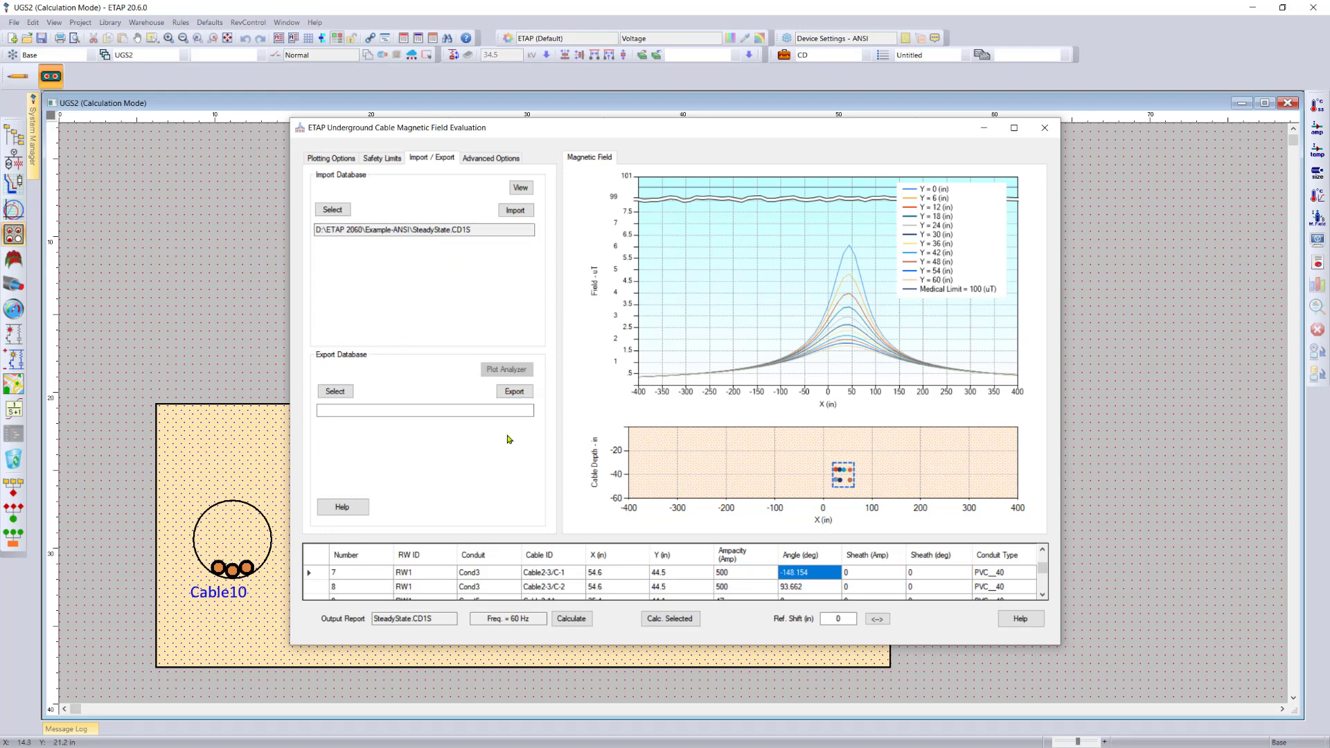
mouse_move(512, 356)
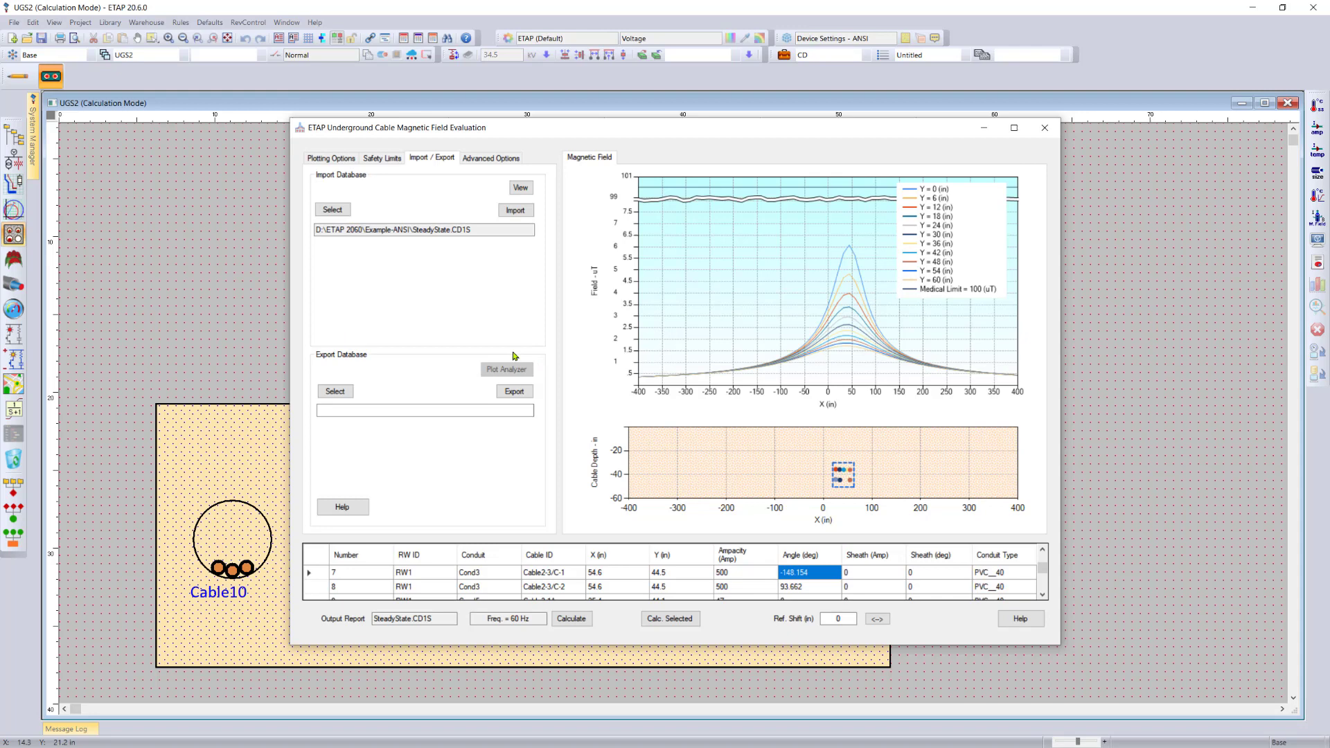
left_click(490, 158)
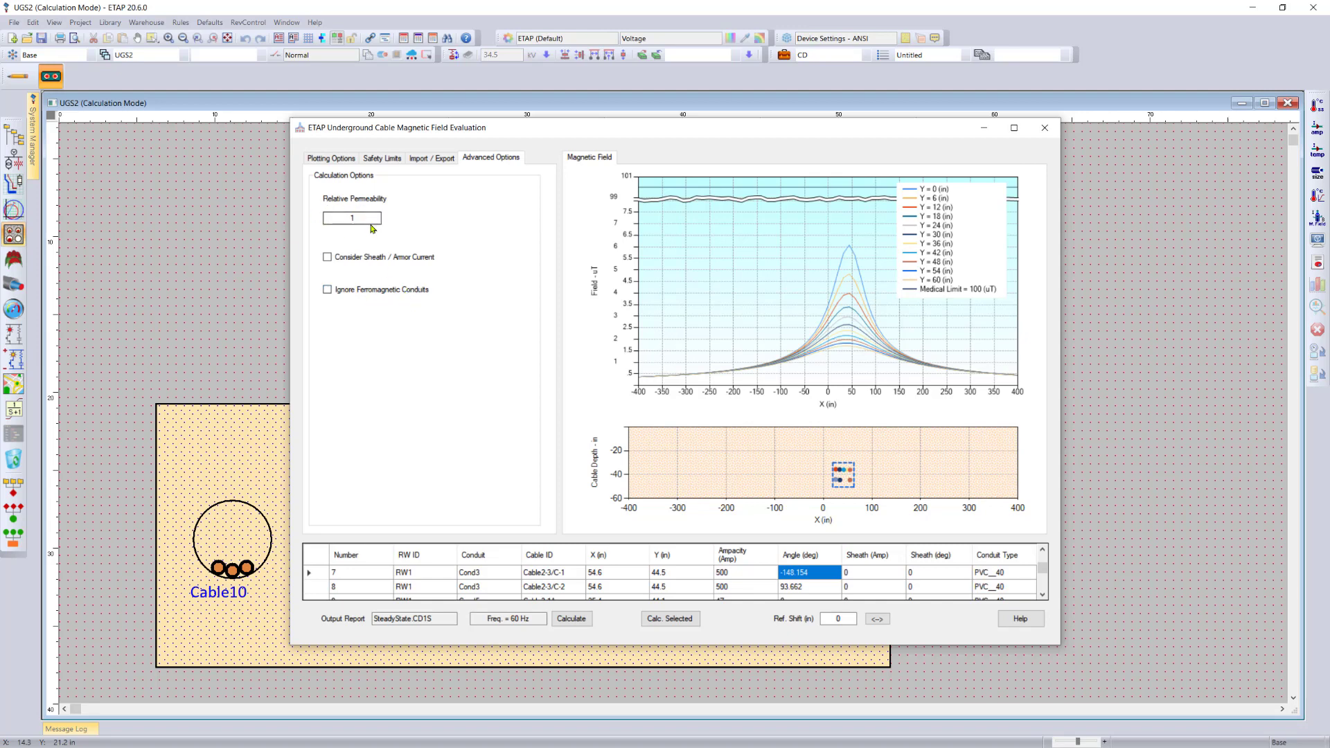
Set relative permeability to 2, then return to the Safety Limits settings.
type("2")
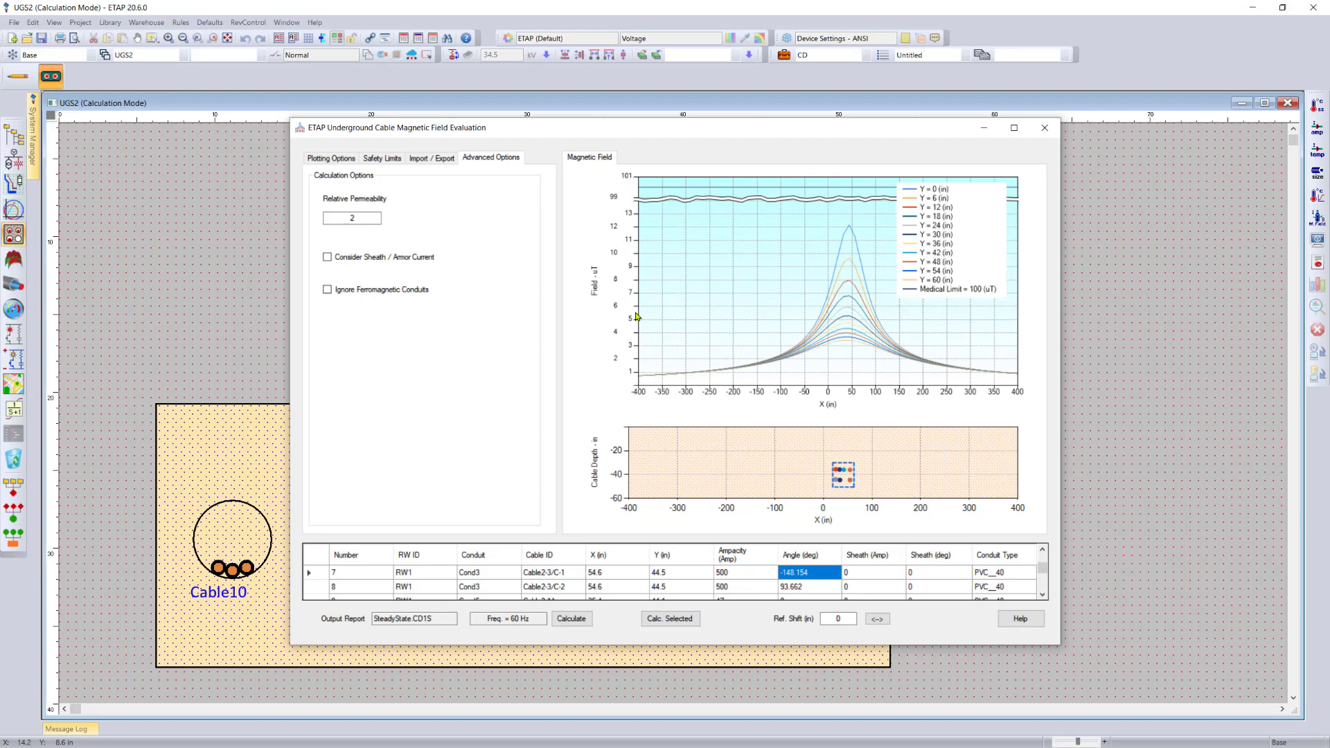
left_click(381, 158)
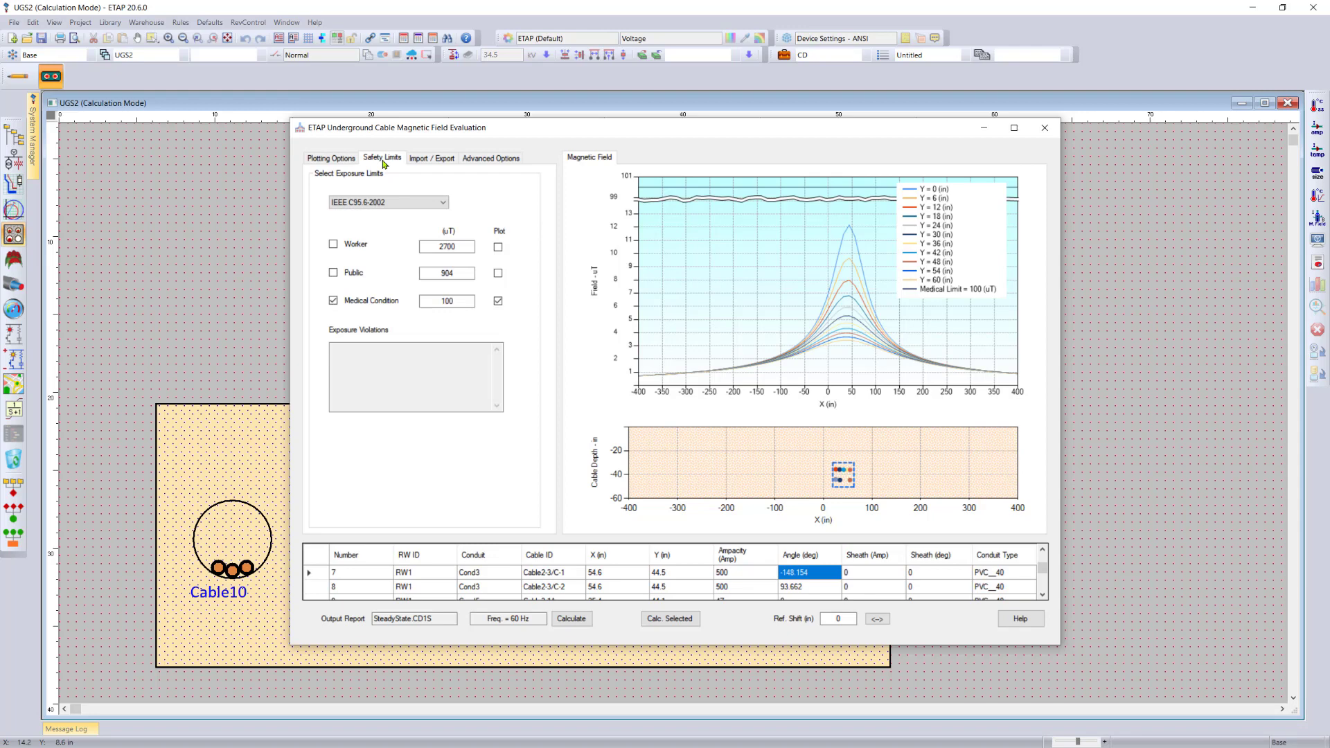